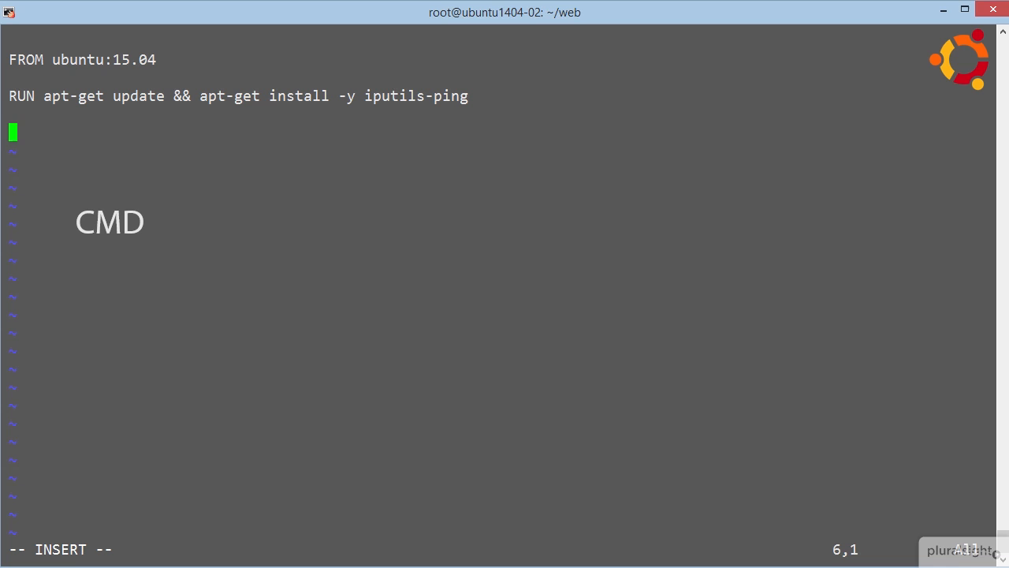
# - Begin a CMD instruction on the line after RUN apt-get install
pyautogui.write('CMD')
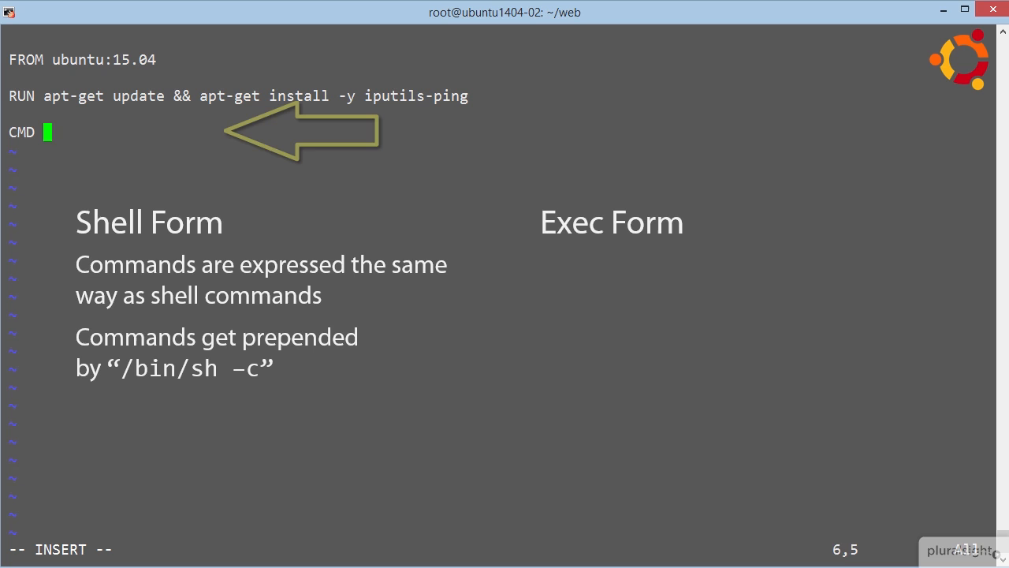
# - Write echo "Hello World" as the shell-form command after CMD
pyautogui.write('echo "Hel')
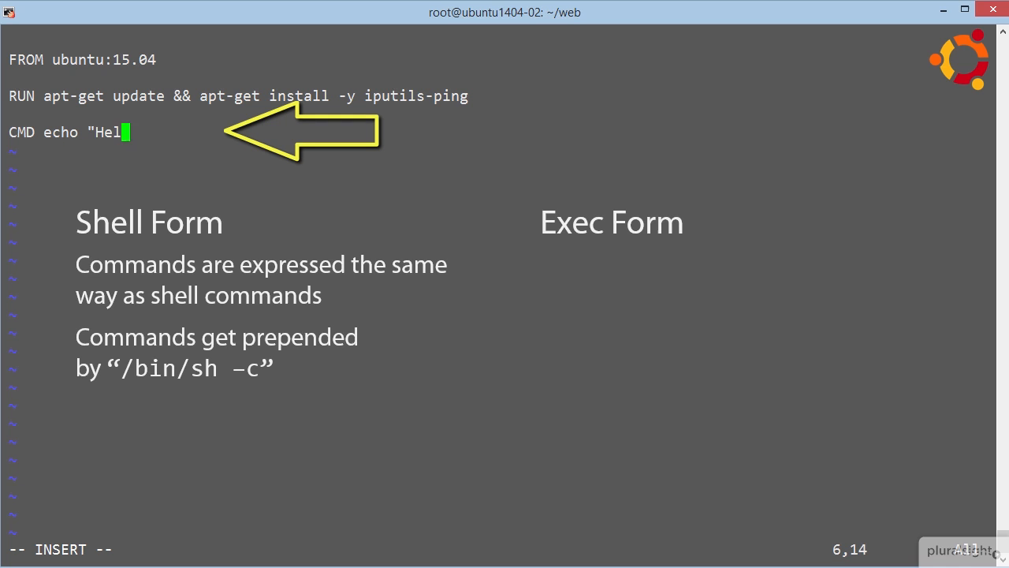
pyautogui.write('lo World"')
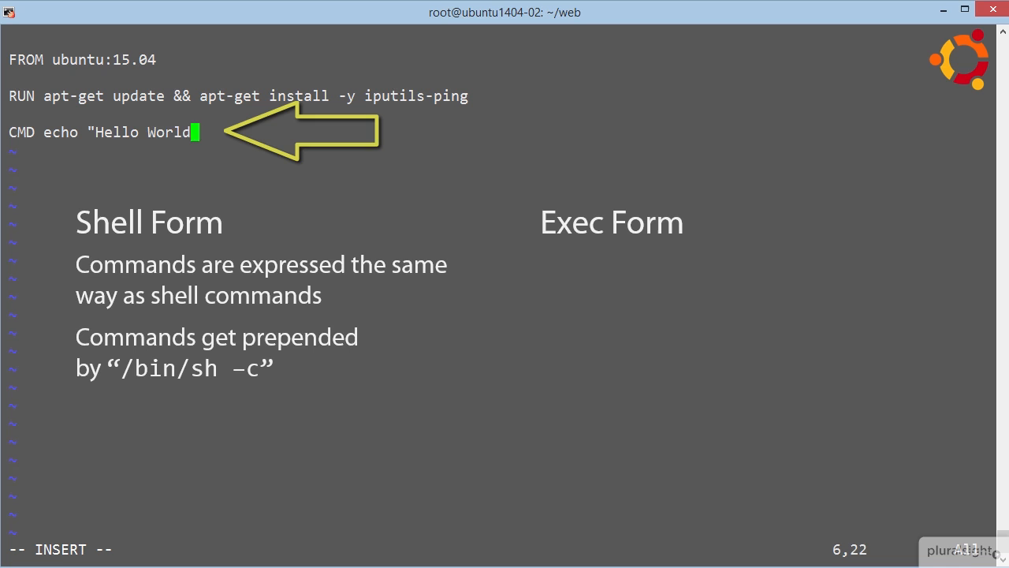
# - Erase the quoted Hello World string and echo $var1 instead
pyautogui.press('BackSpace')
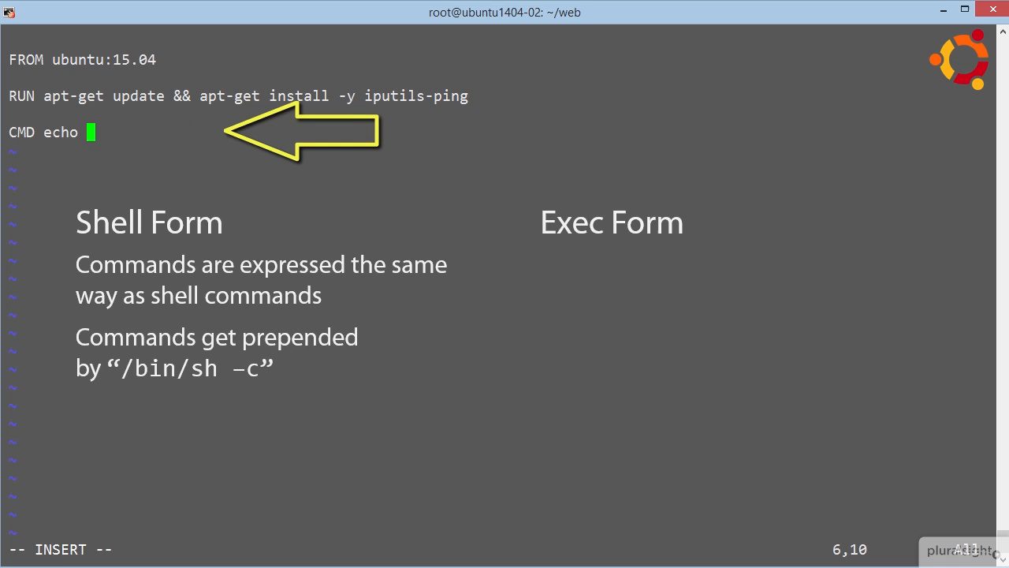
pyautogui.write('$var')
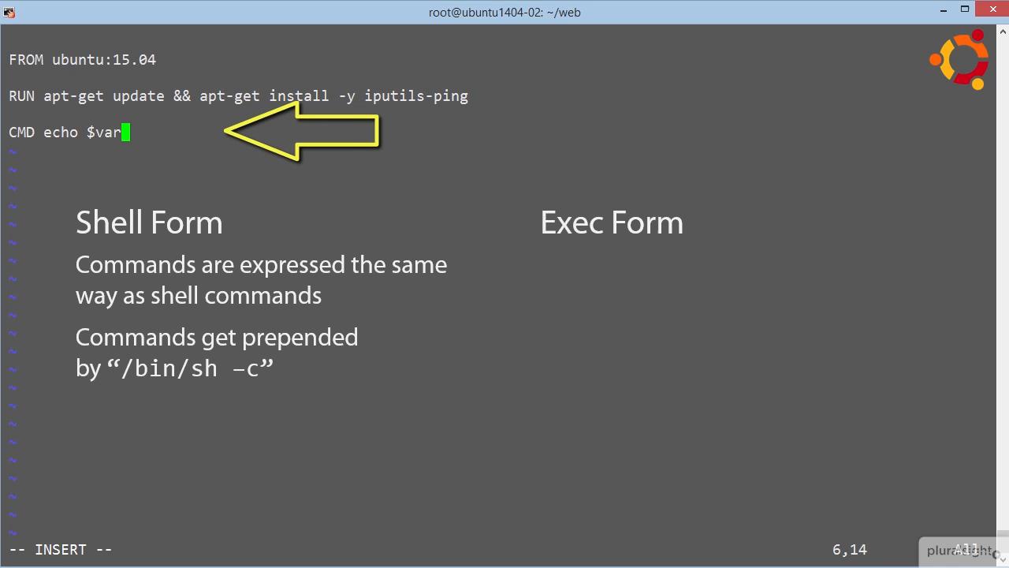
pyautogui.write('1')
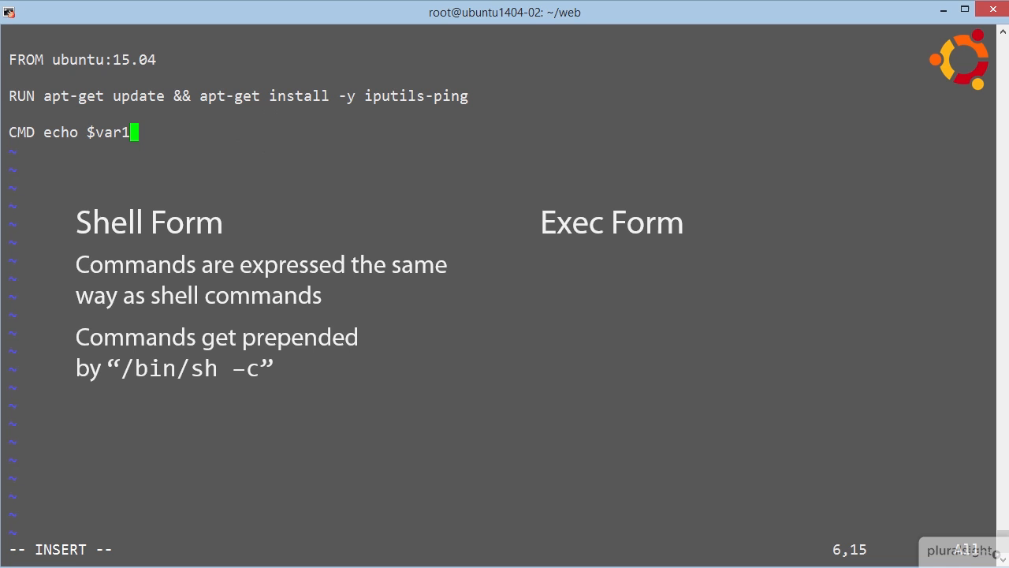